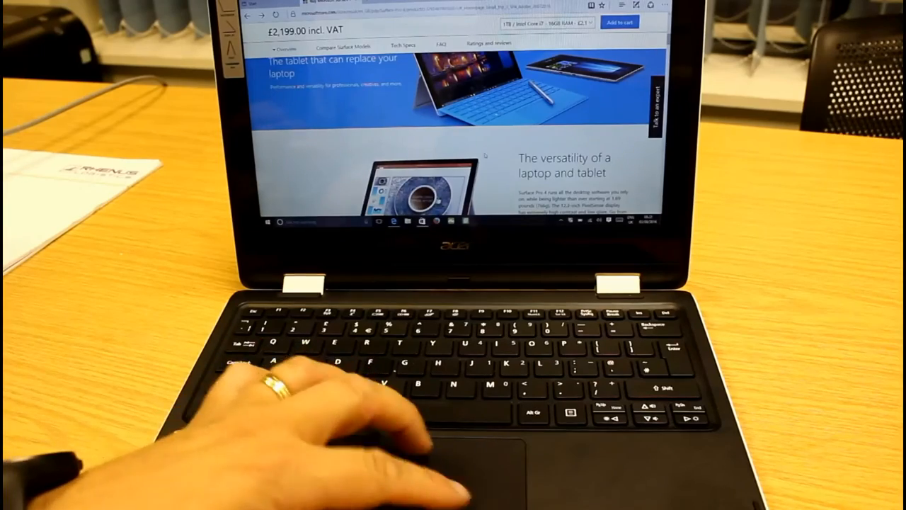
scroll("down", 3)
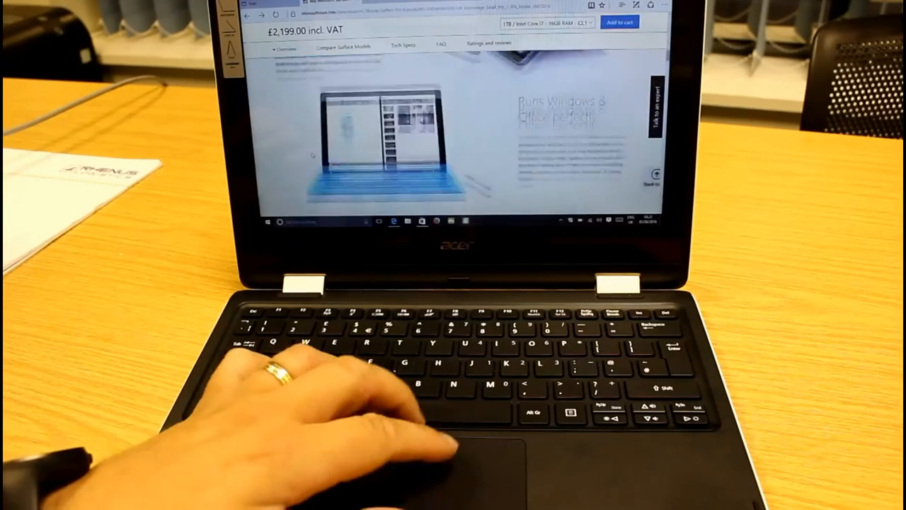
scroll("down", 3)
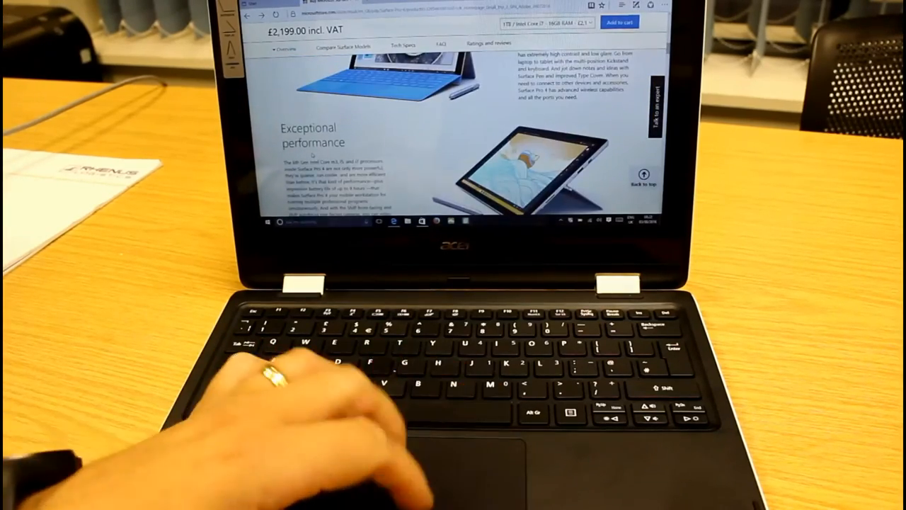
scroll("down", 3)
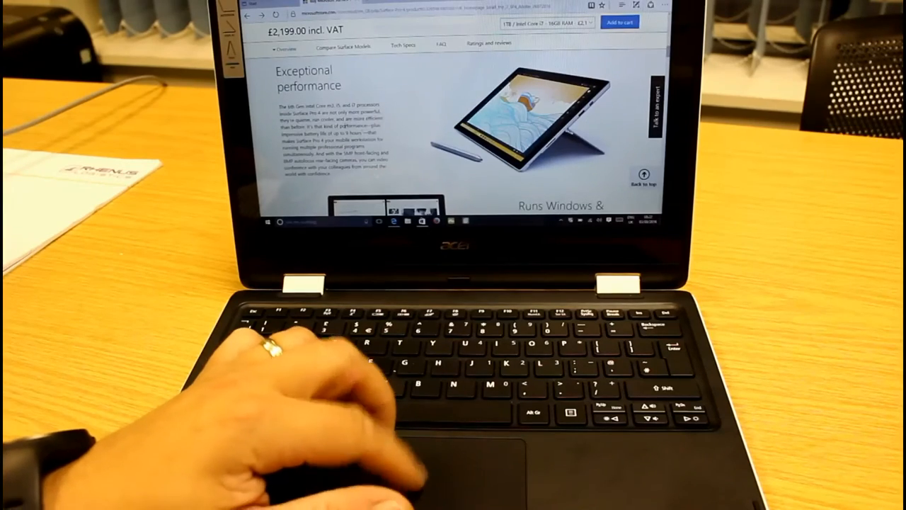
scroll("down", 3)
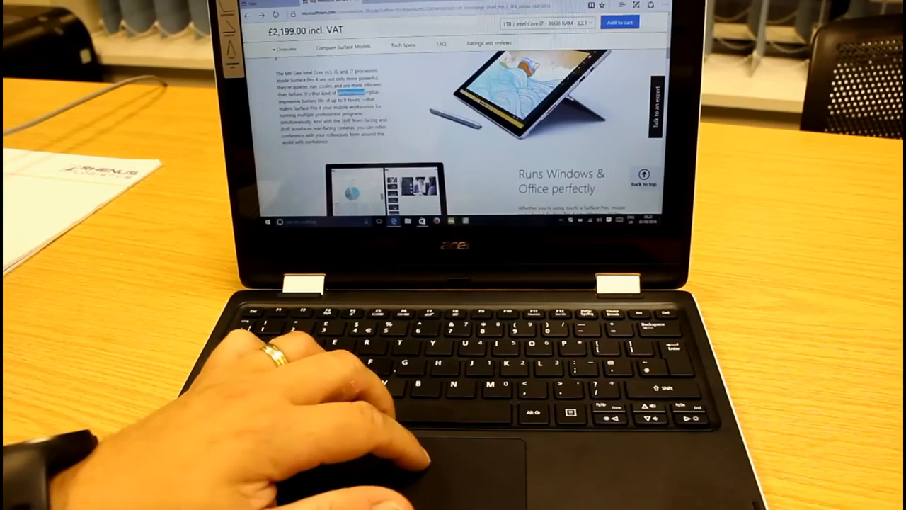
scroll("down", 3)
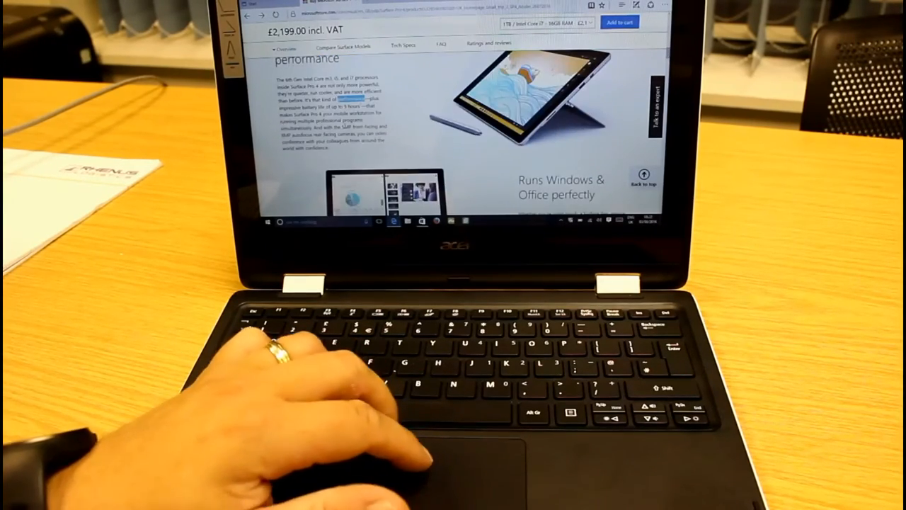
scroll("down", 3)
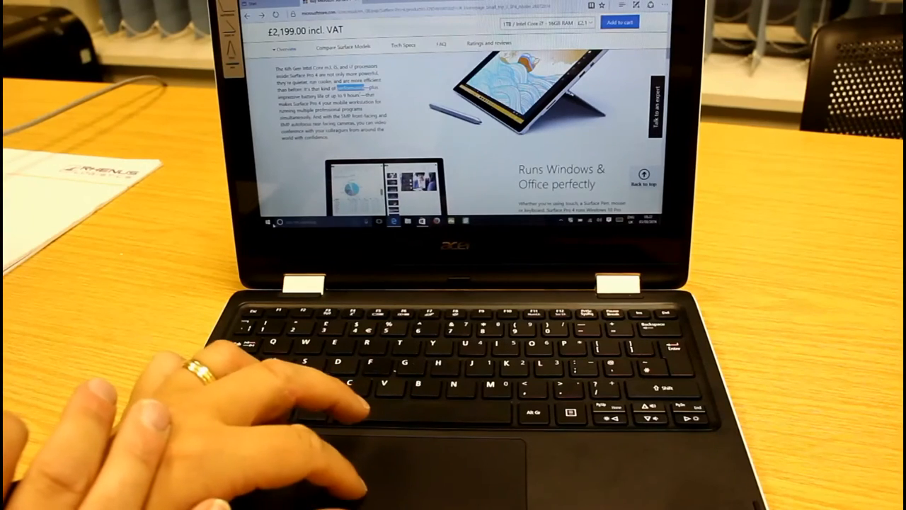
left_click(266, 221)
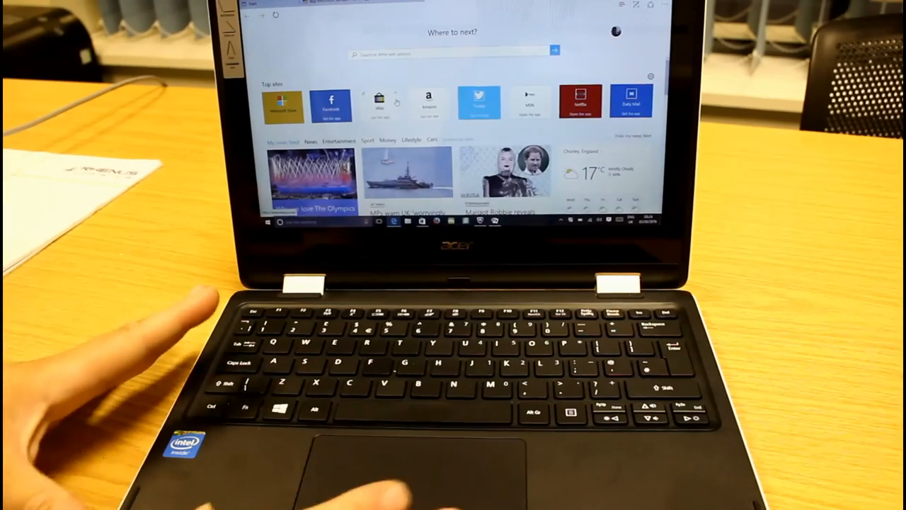
scroll("down", 3)
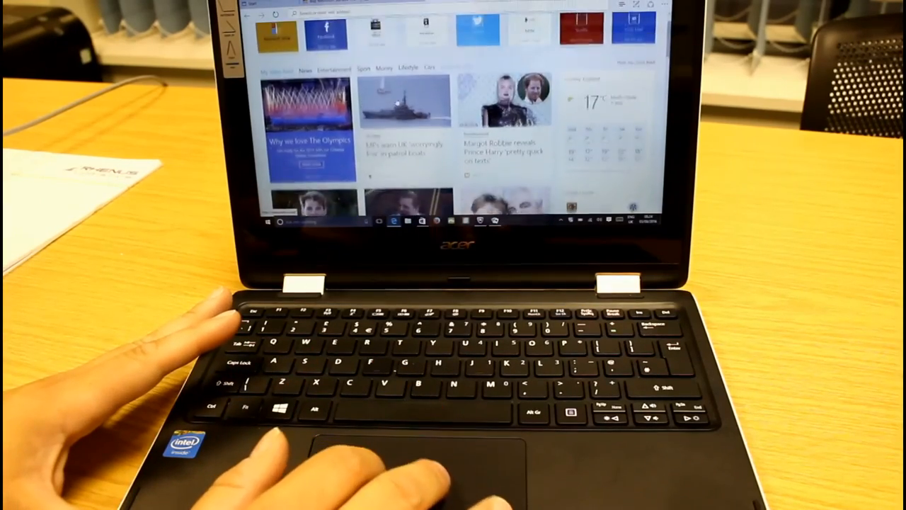